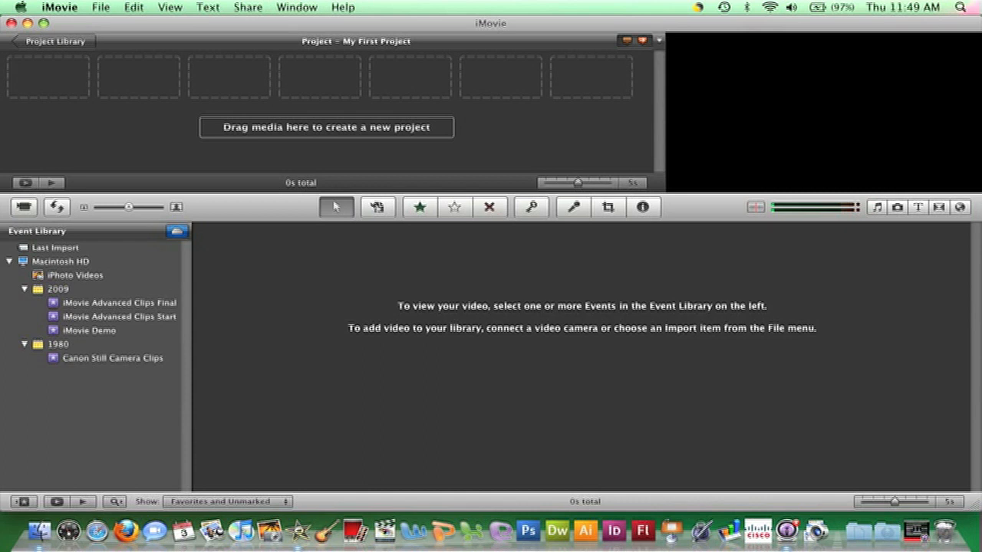
mouse_move(463, 344)
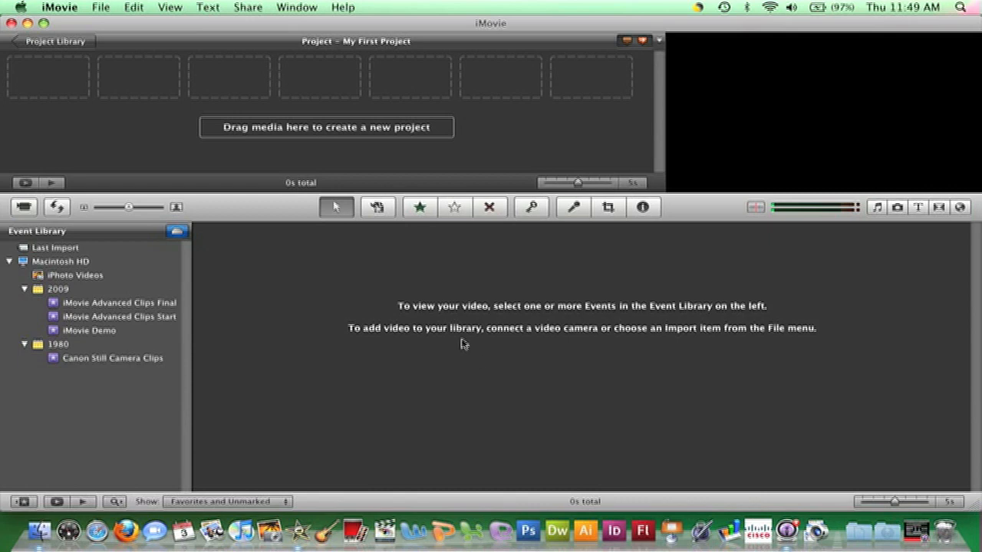
mouse_move(99, 17)
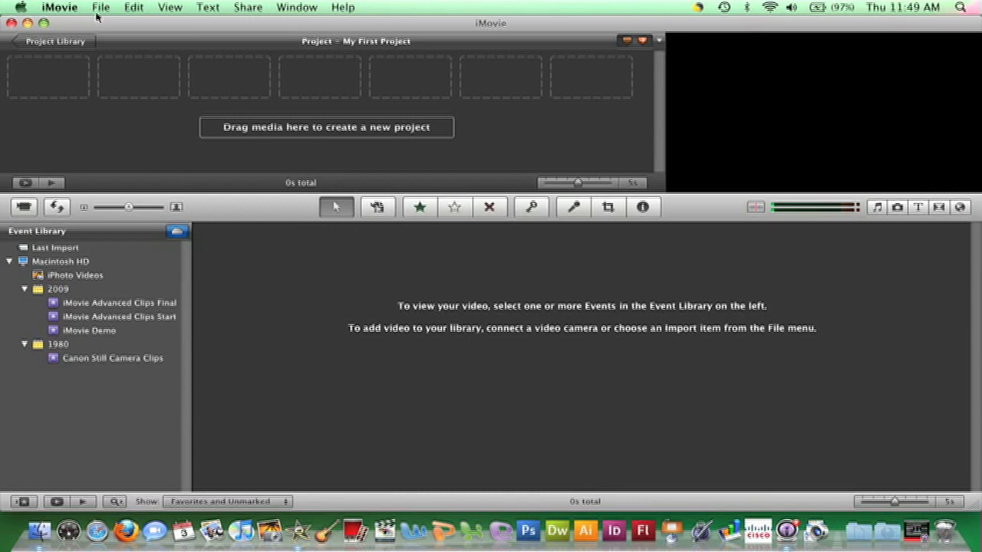
Bring up the File menu to reach Import from Camera for the VIXIA HV30
click(102, 6)
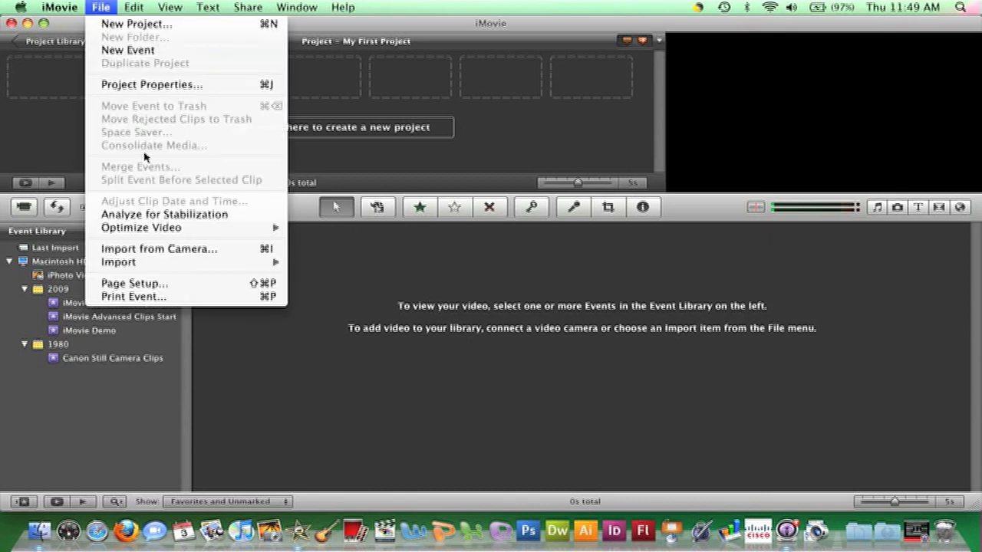
mouse_move(159, 249)
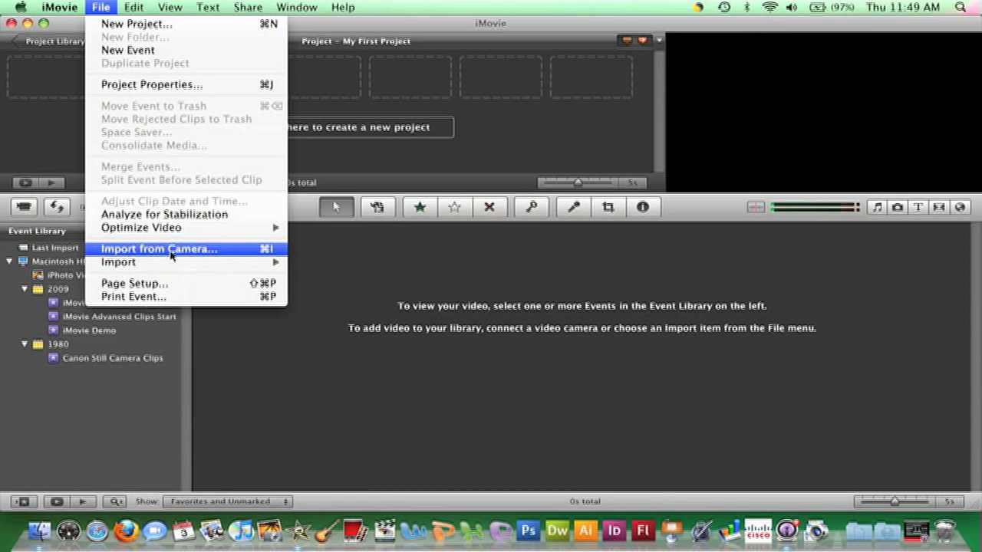
mouse_move(171, 258)
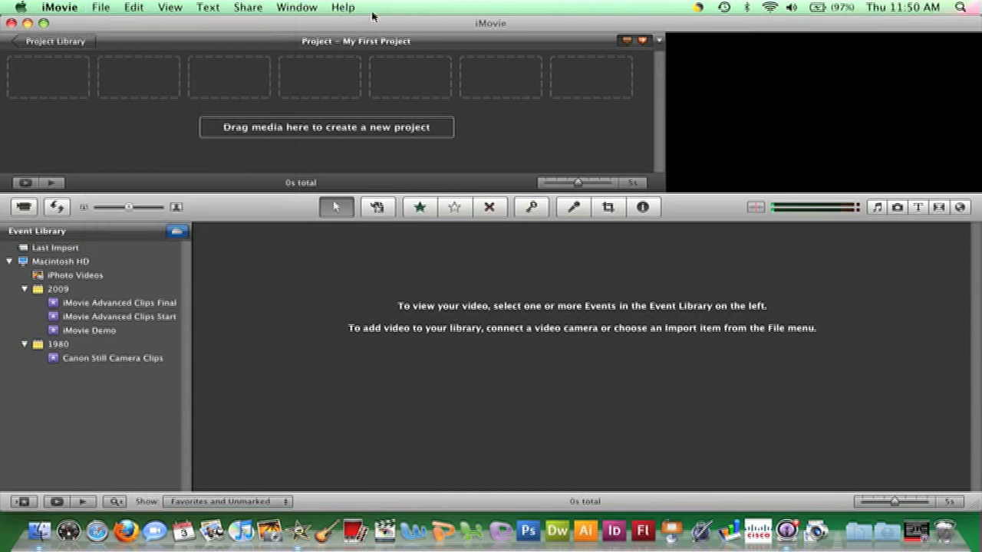
mouse_move(310, 191)
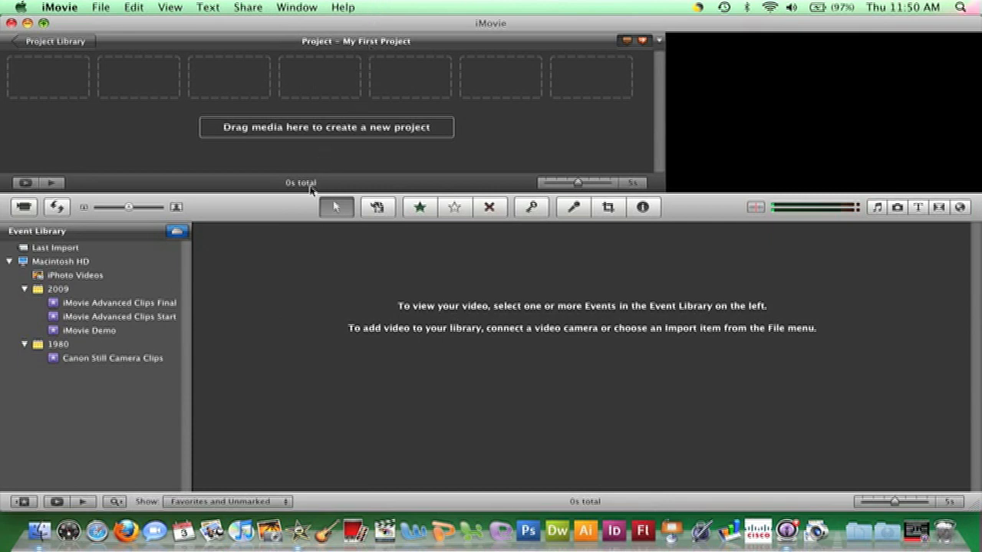
mouse_move(258, 313)
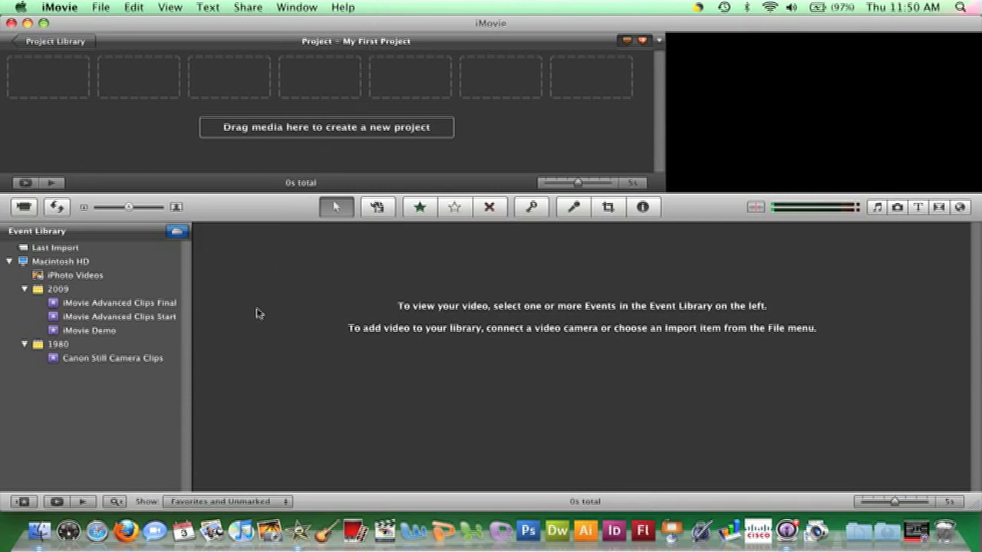
mouse_move(259, 312)
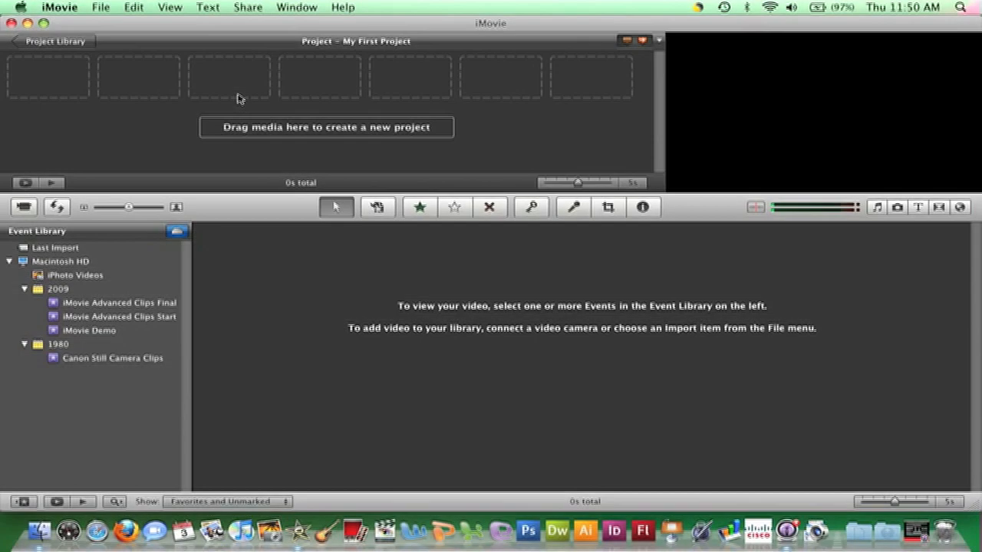
mouse_move(239, 99)
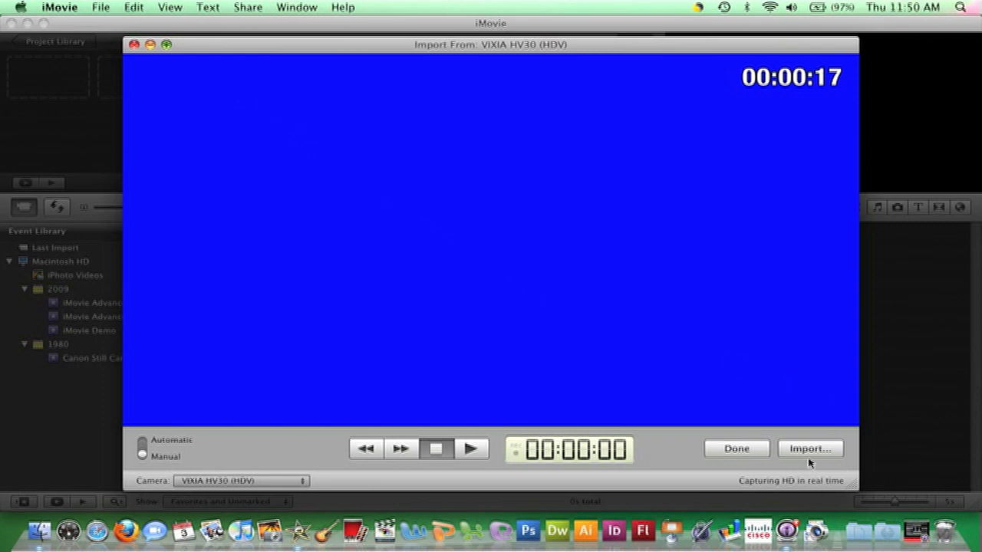
mouse_move(811, 448)
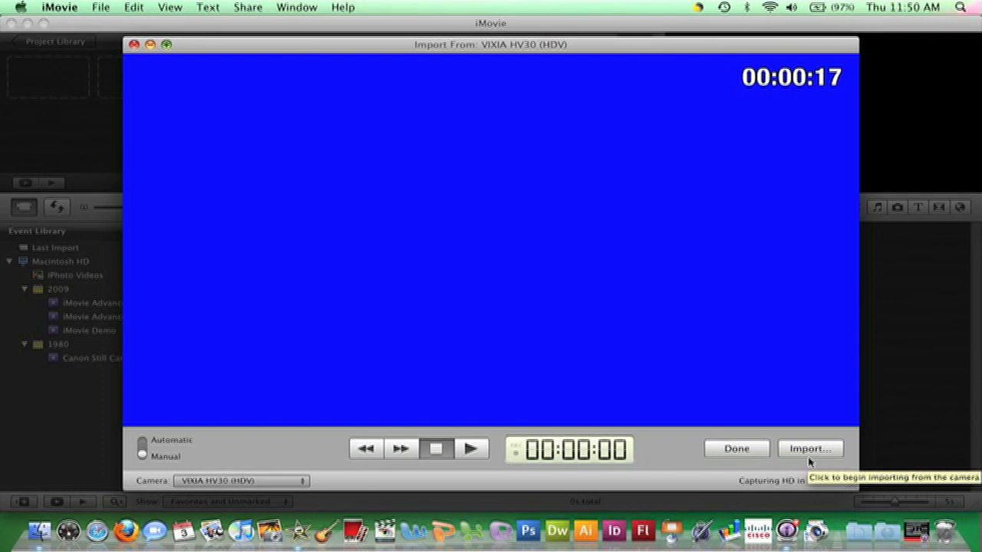
mouse_move(810, 463)
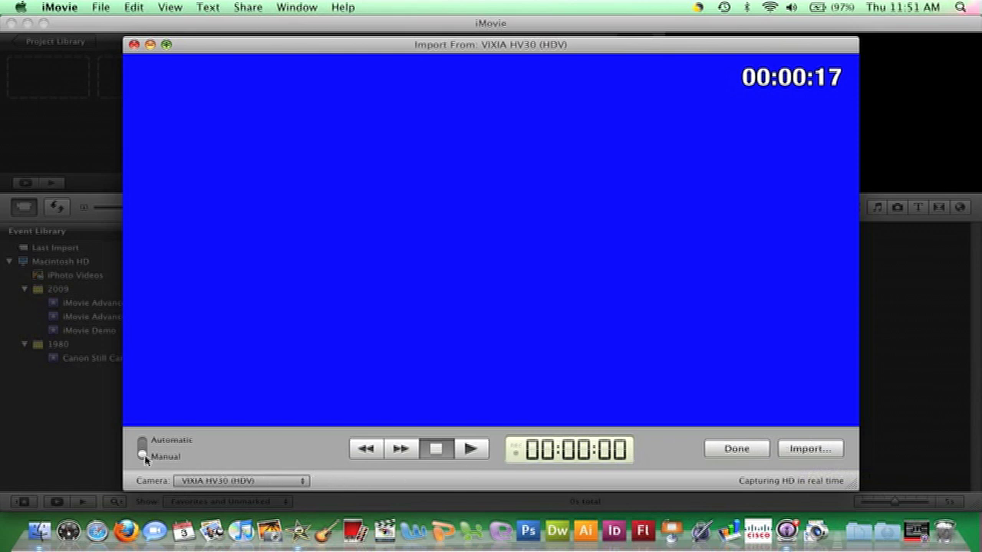
click(143, 448)
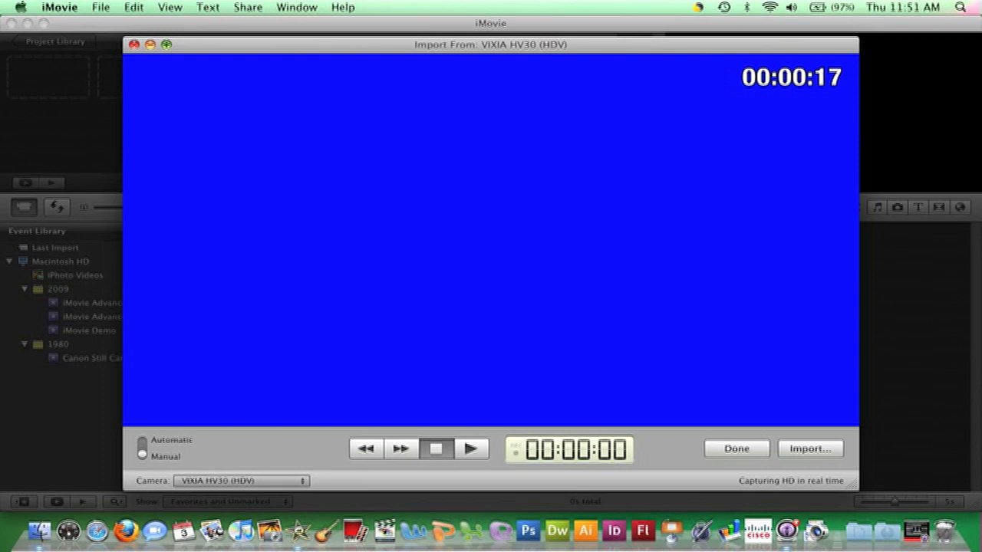
mouse_move(494, 470)
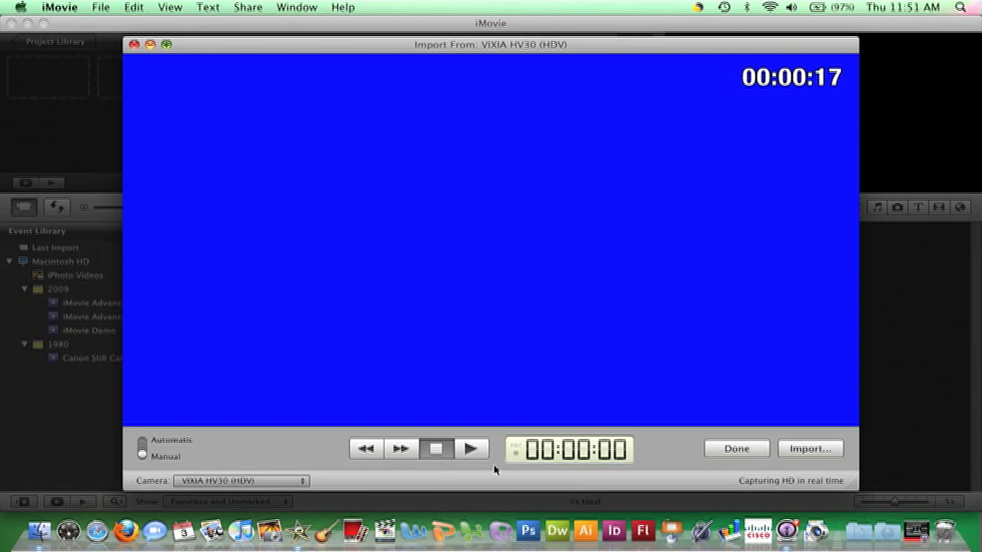
mouse_move(418, 467)
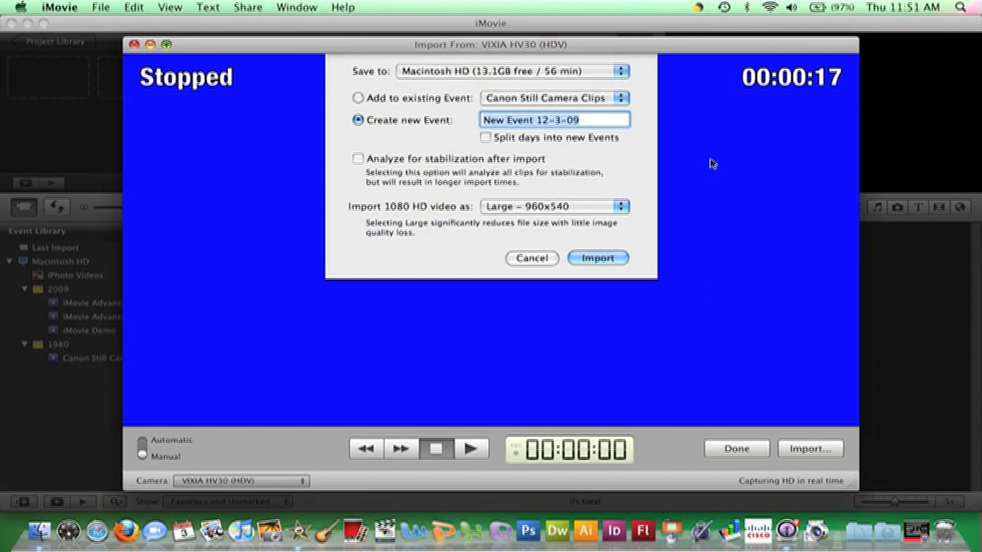
mouse_move(641, 74)
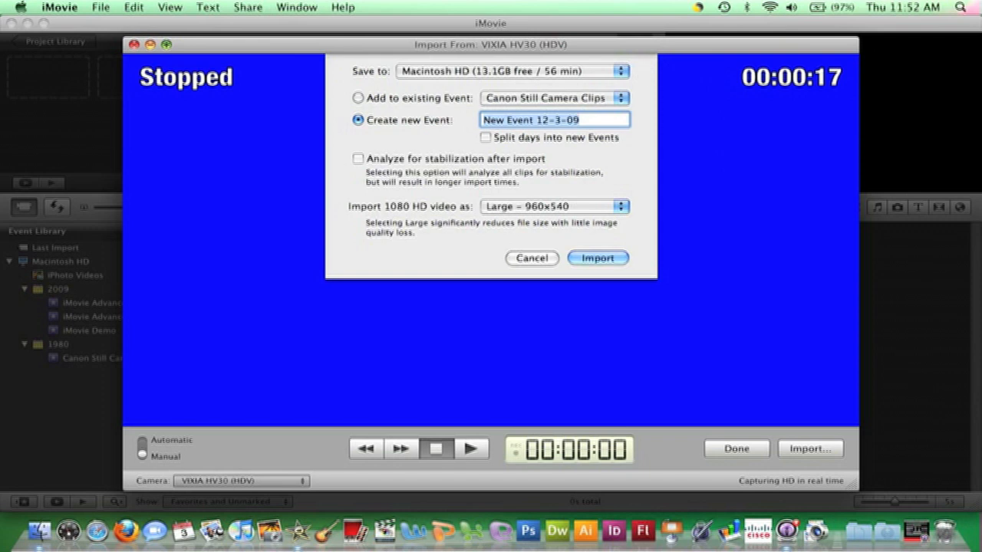
mouse_move(641, 88)
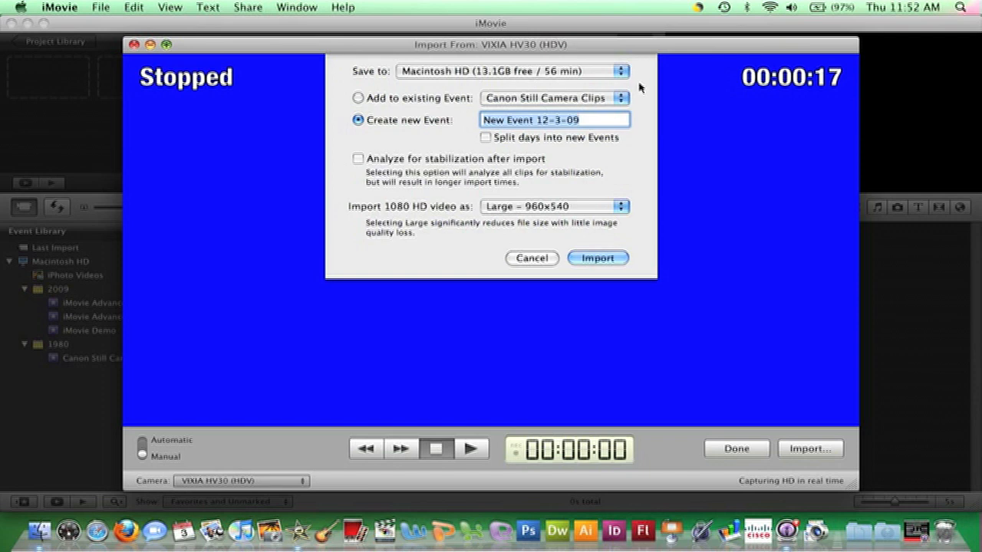
mouse_move(642, 101)
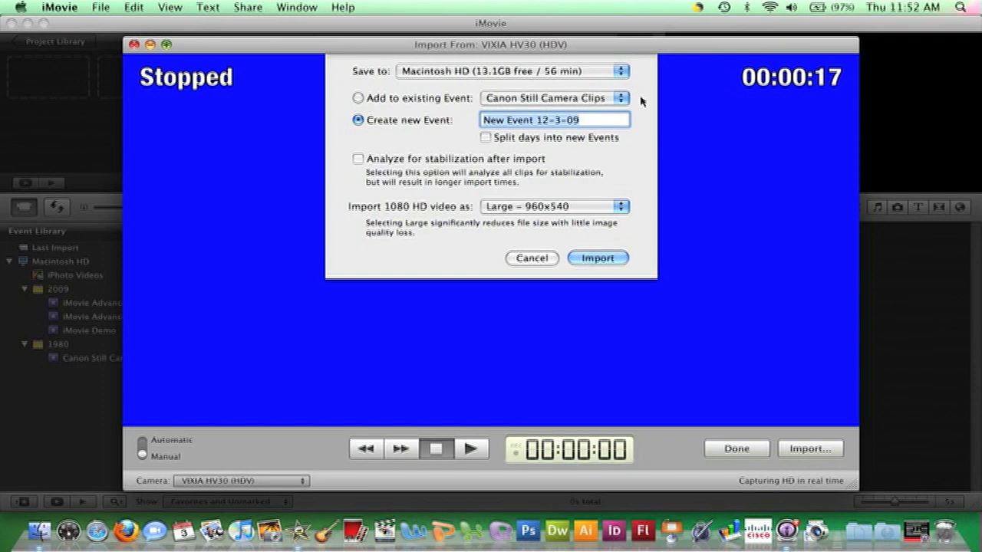
mouse_move(636, 126)
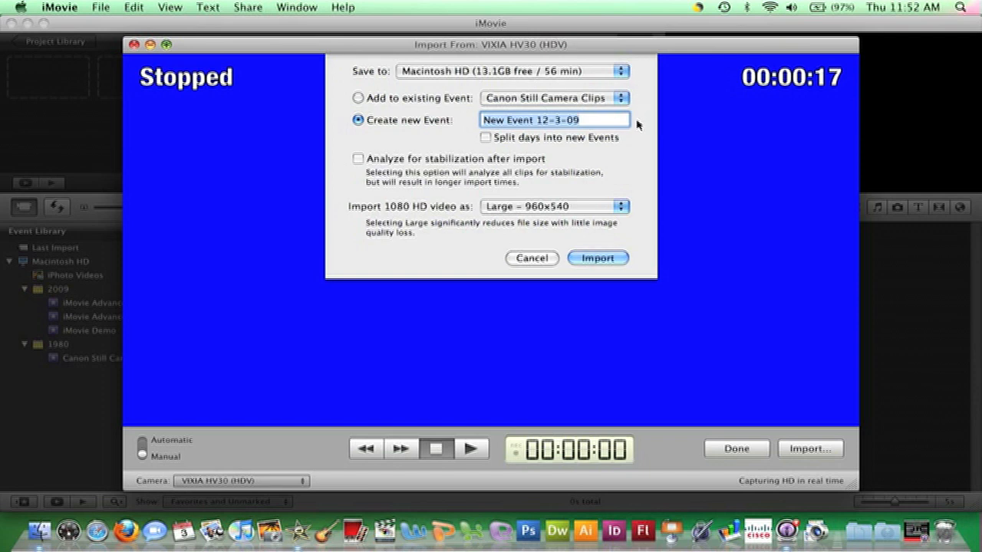
mouse_move(642, 106)
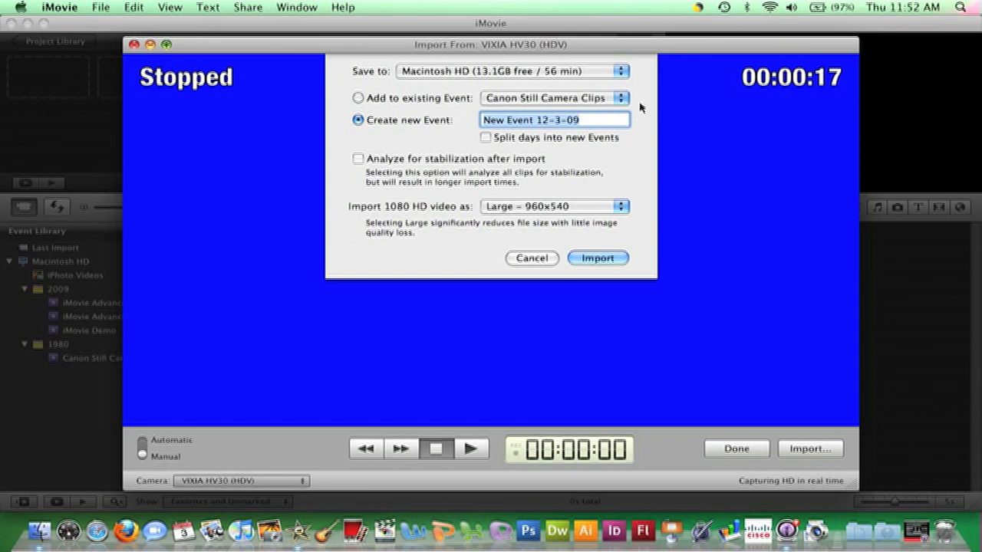
mouse_move(638, 73)
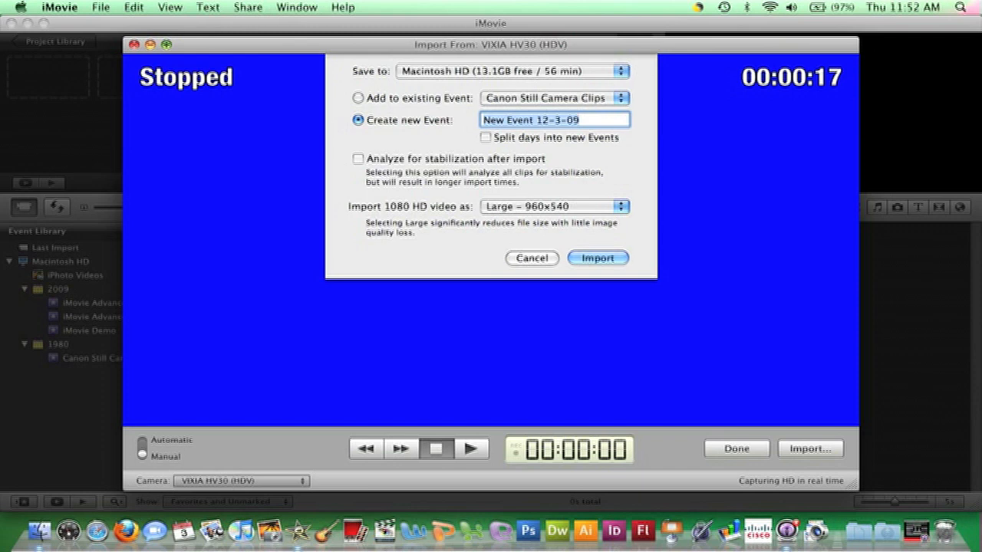
mouse_move(623, 73)
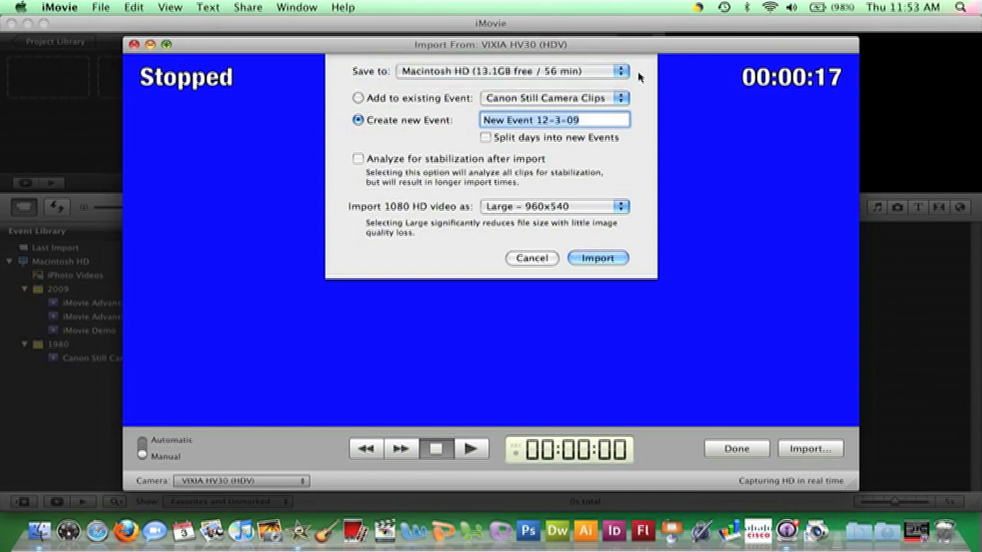
mouse_move(638, 77)
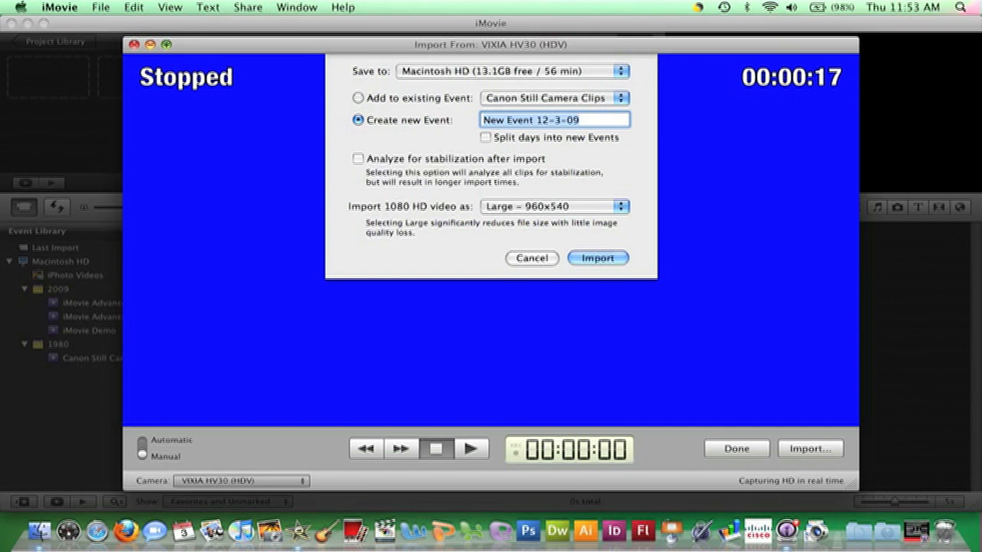
mouse_move(641, 123)
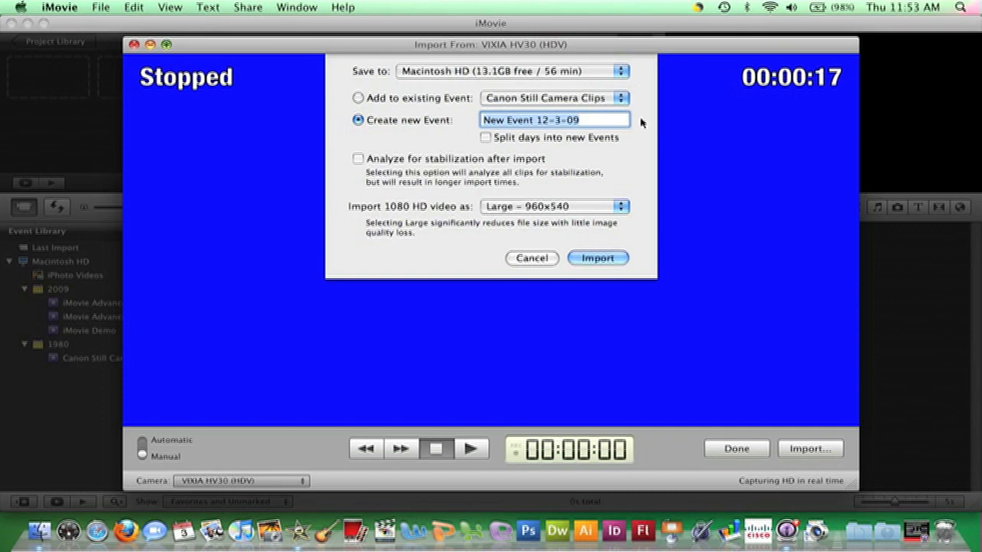
mouse_move(643, 123)
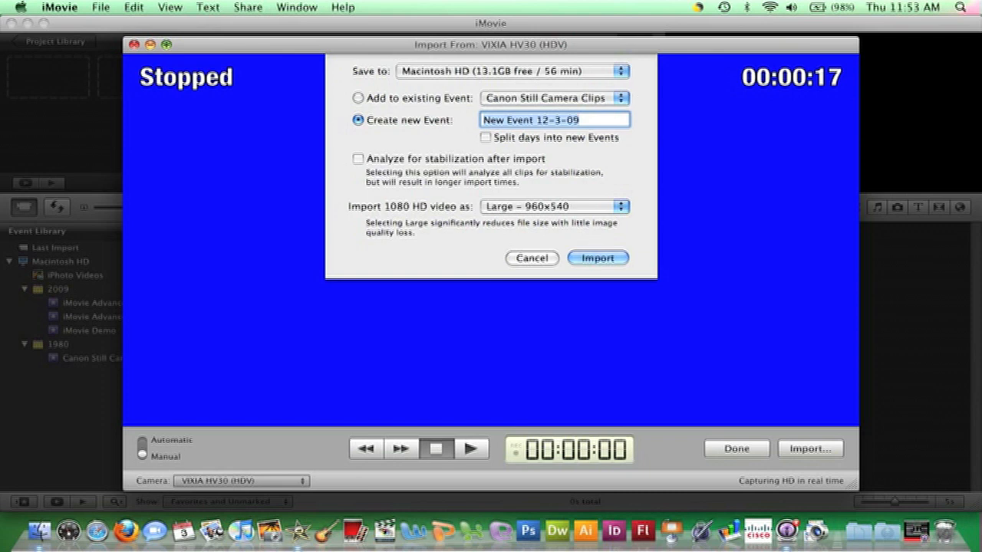
mouse_move(635, 116)
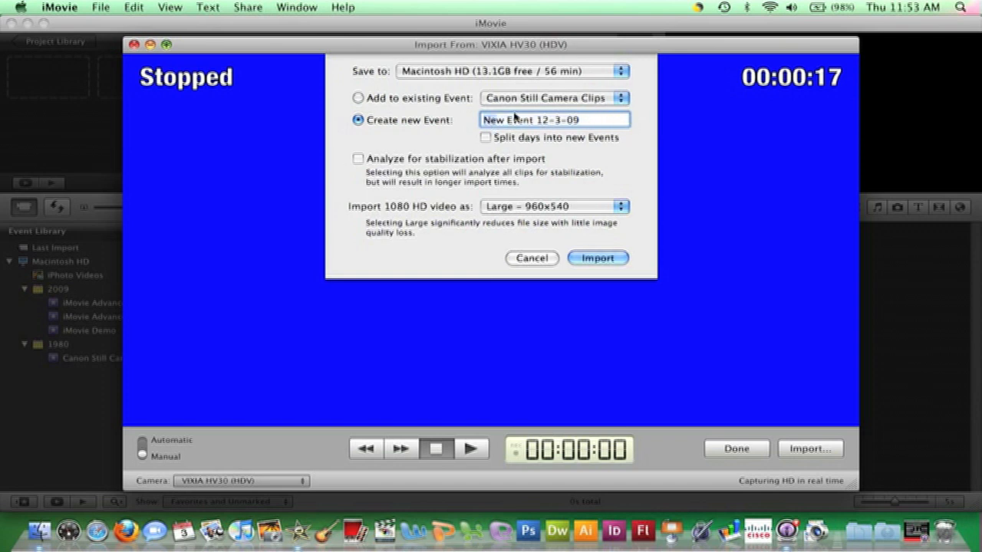
Replace the default dated event name with 'podcast demo' in the Create new Event field
click(552, 120)
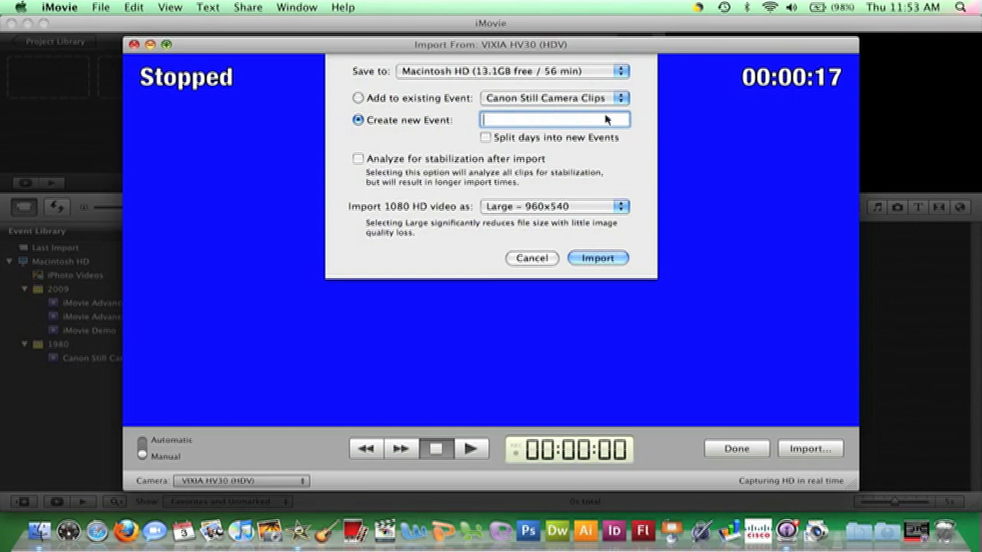
text(podcast de)
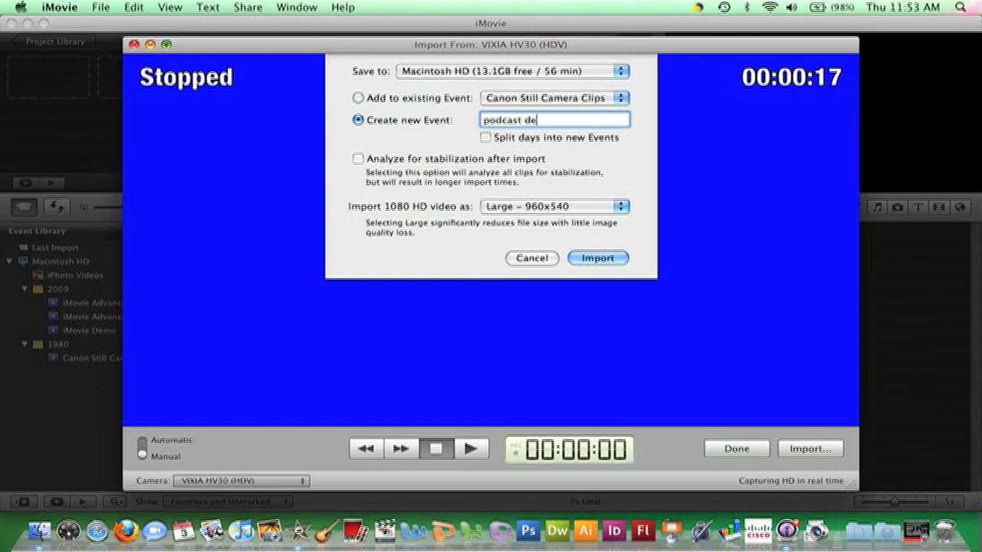
text(mo)
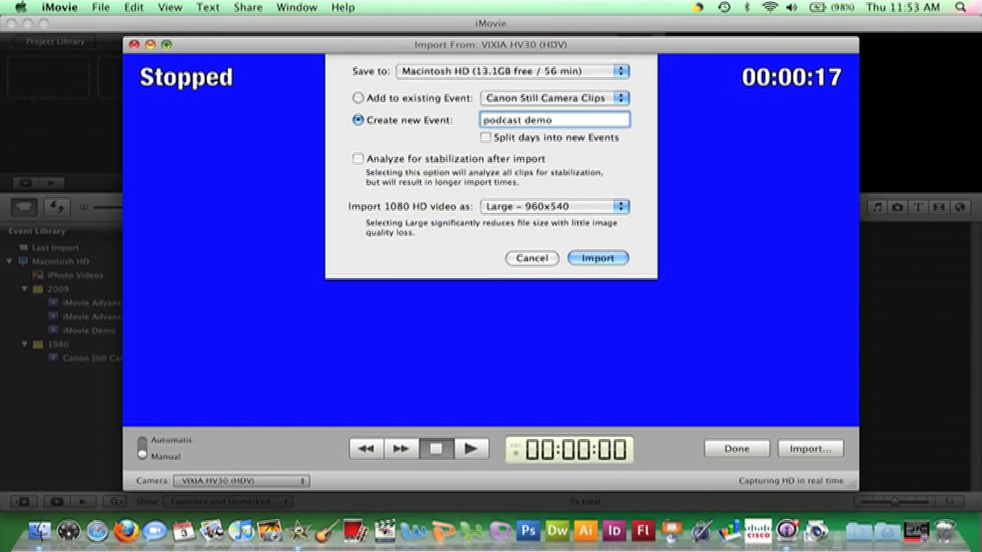
click(554, 120)
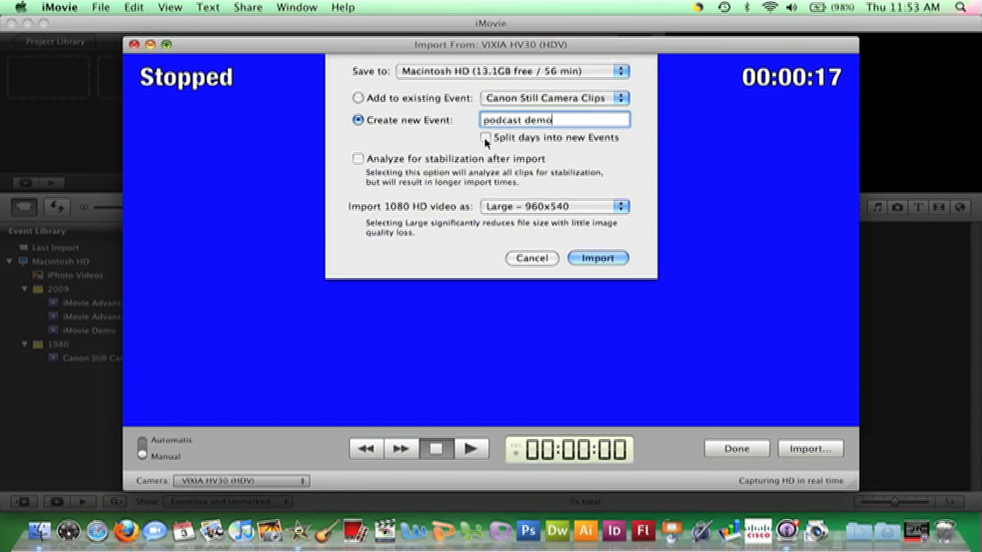
mouse_move(485, 143)
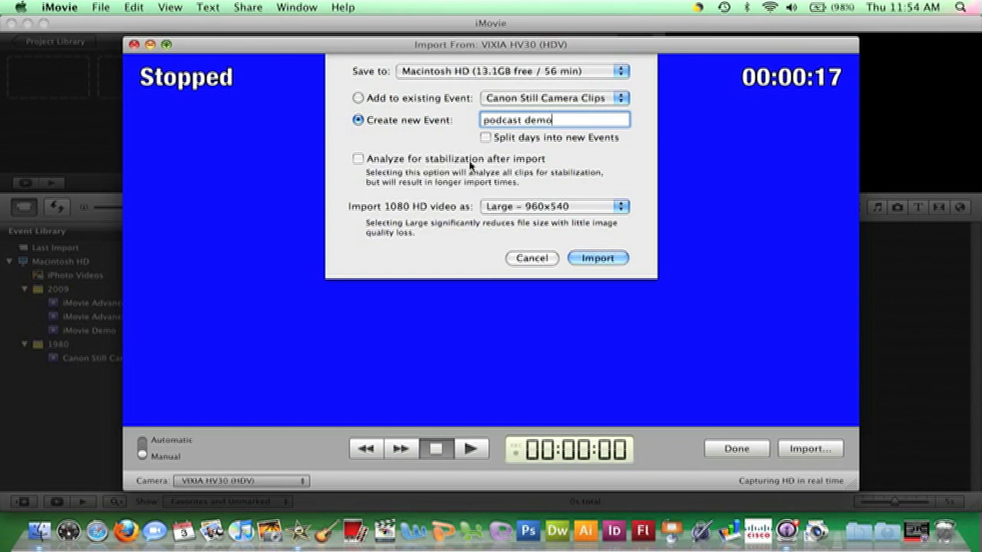
mouse_move(564, 162)
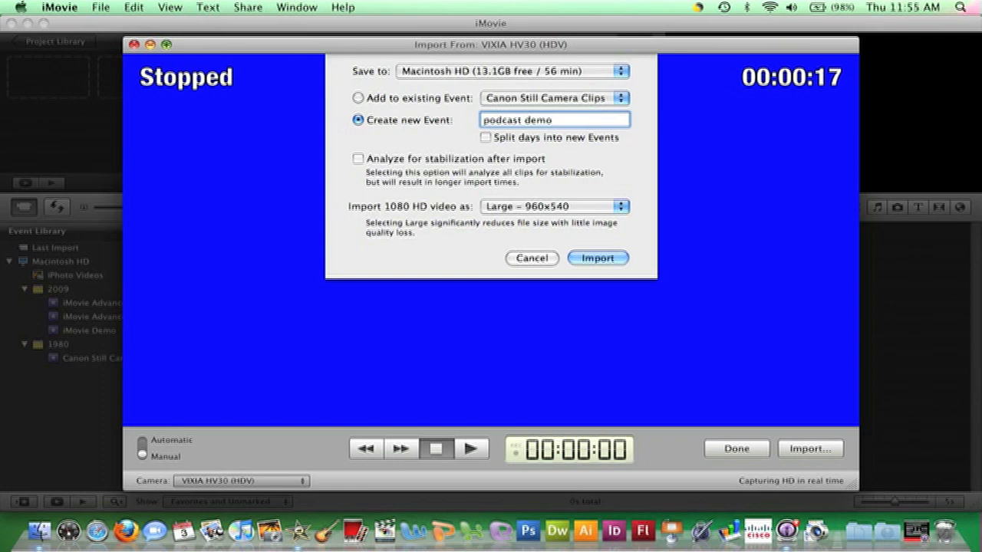
click(551, 120)
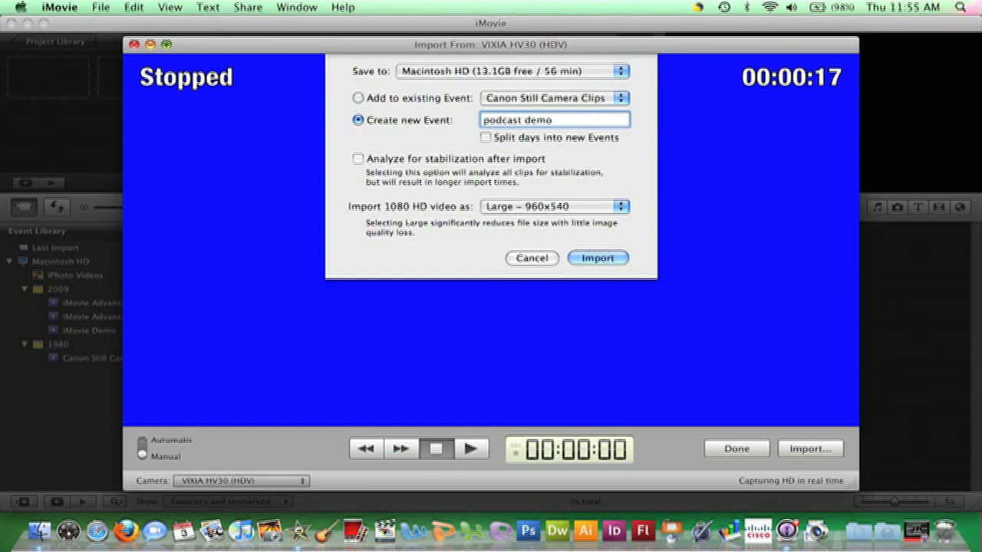
click(552, 120)
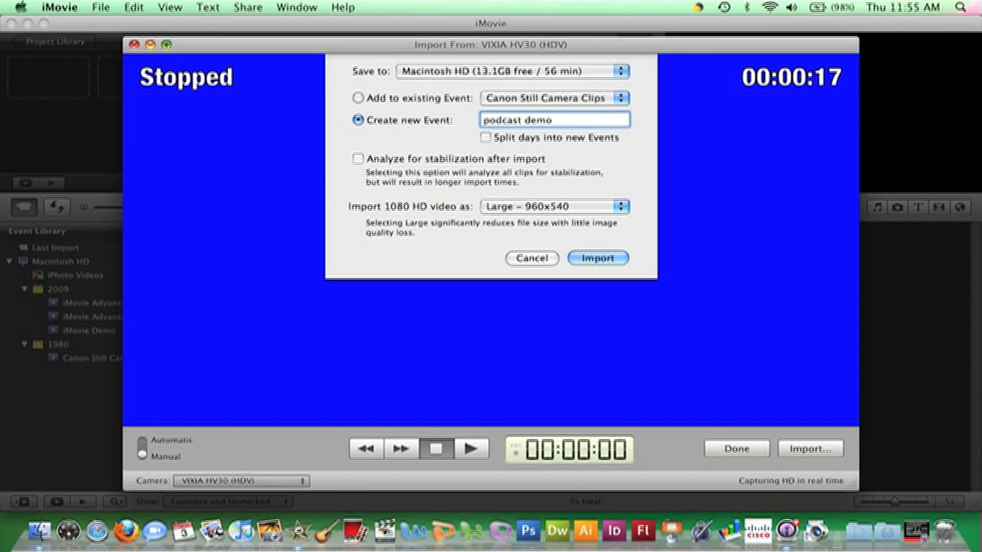
click(553, 120)
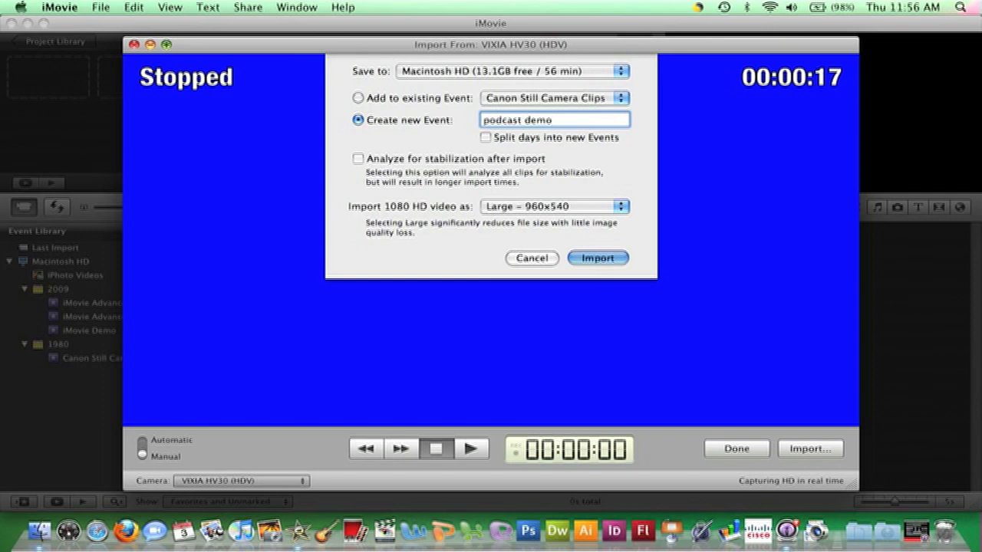
Start capturing the tape footage into the new 'podcast demo' event
click(598, 258)
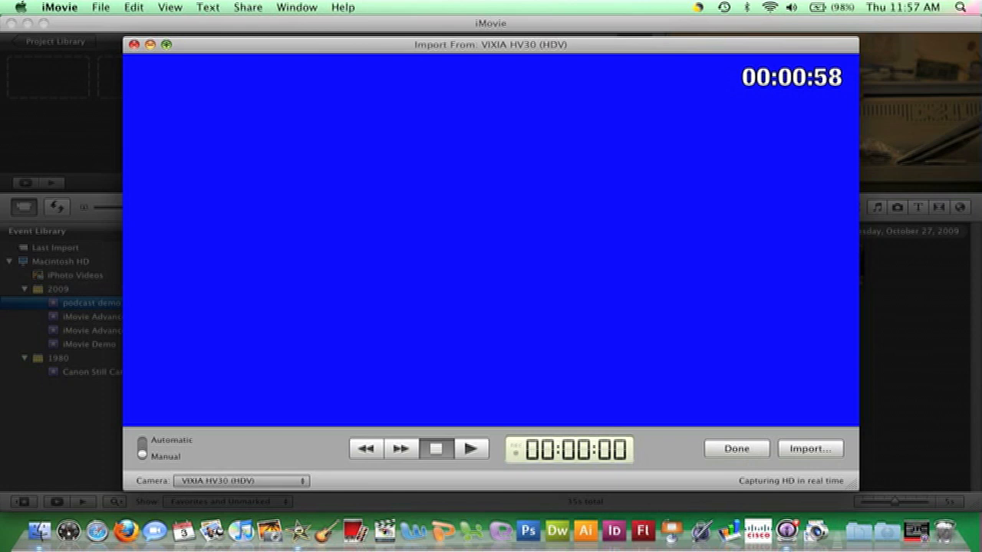
Finish the import with Done so 'podcast demo' shows its clips in the Event Library
click(737, 448)
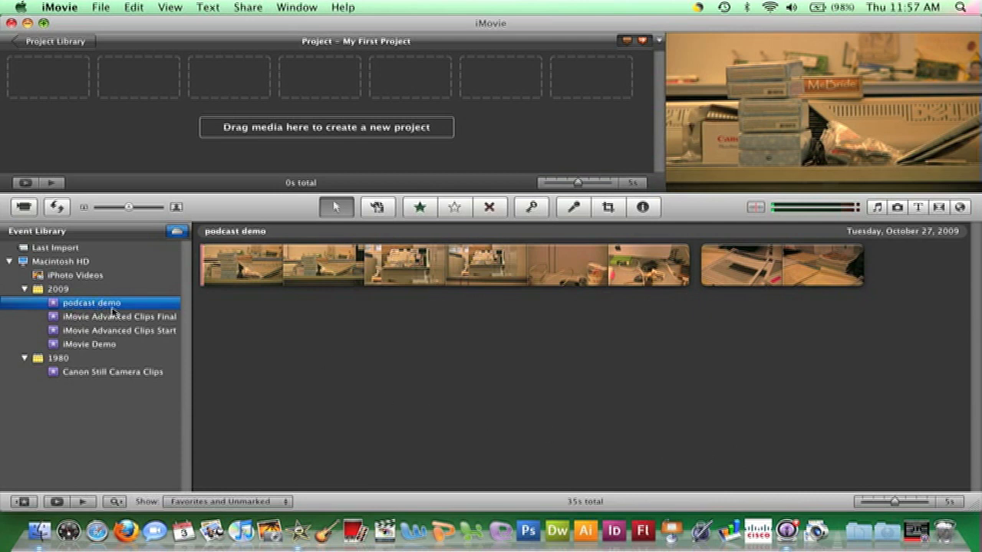
mouse_move(61, 245)
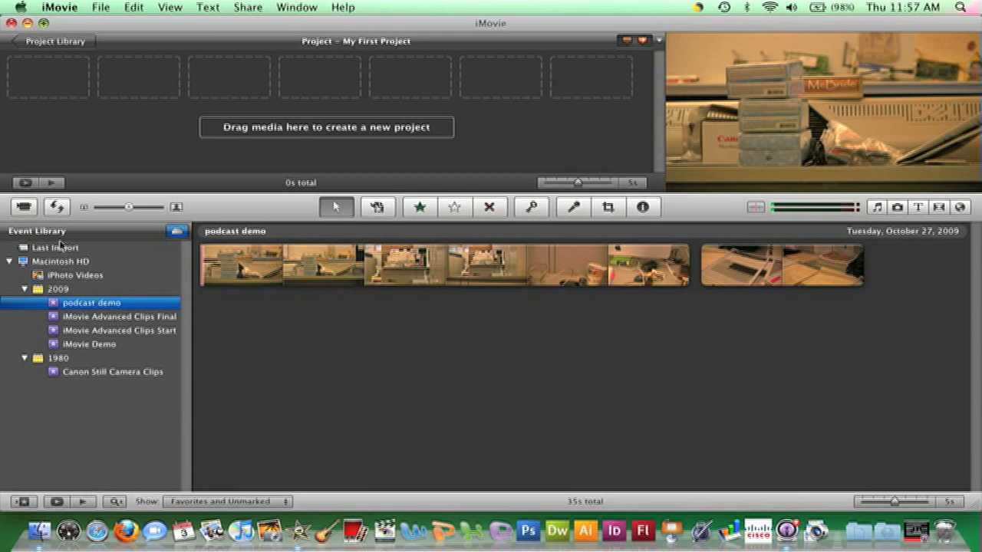
mouse_move(107, 314)
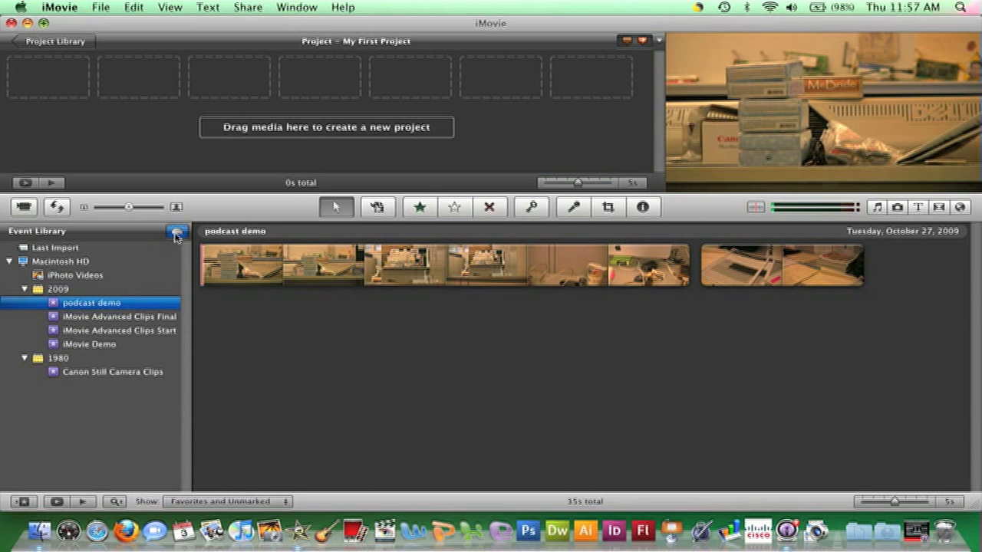
mouse_move(176, 232)
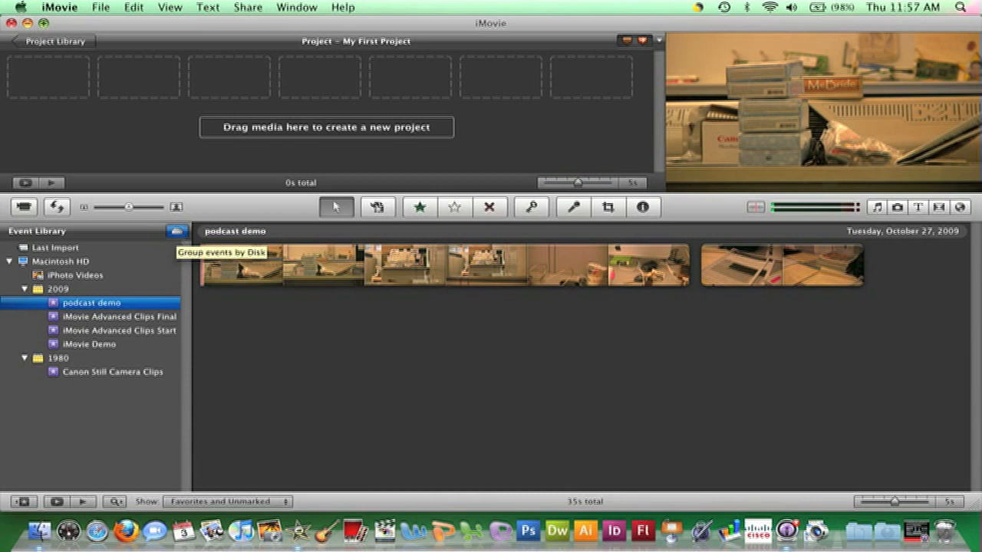
mouse_move(176, 236)
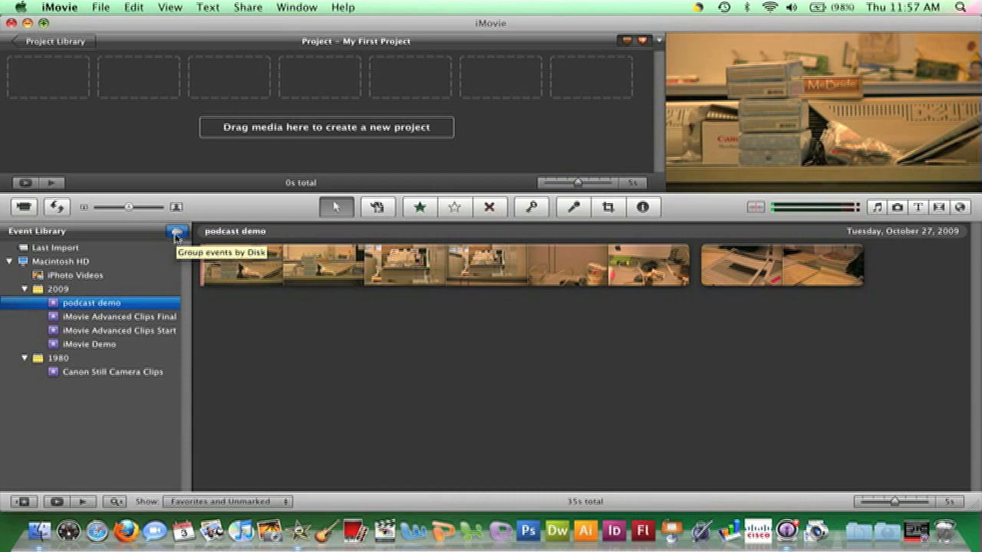